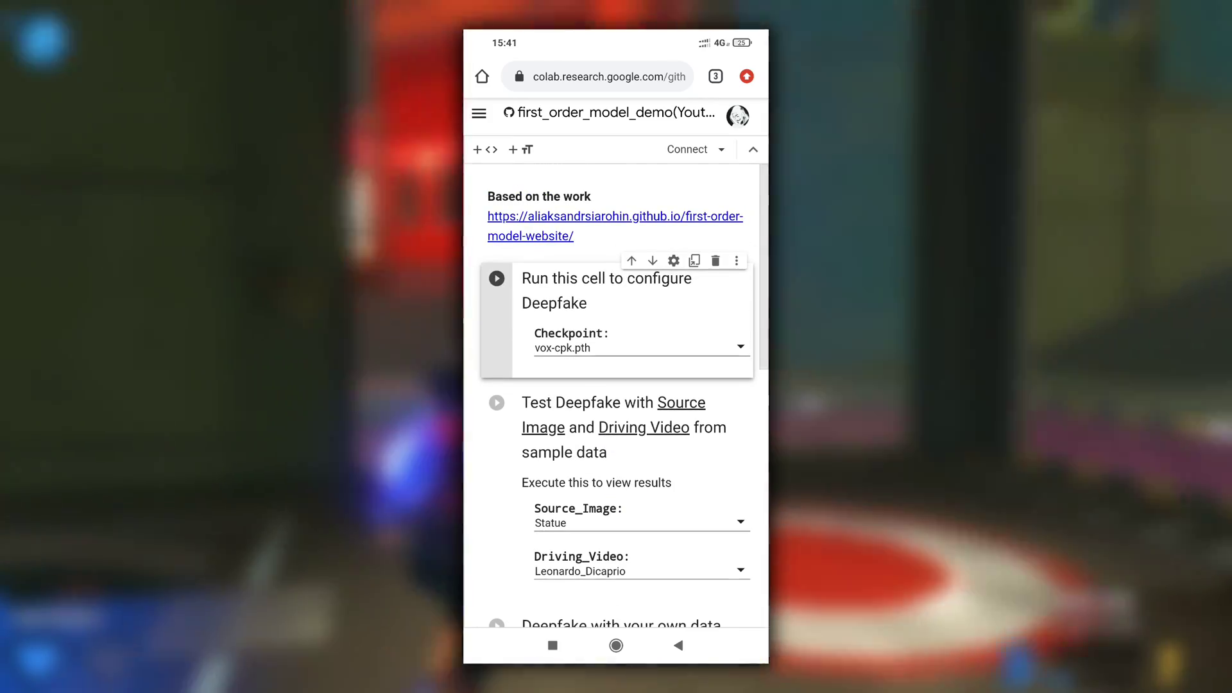
Step: Run the 'configure Deepfake' cell, accepting the GitHub warning, until it prints CONFIGURE DONE
{"action": "left_click", "coordinate": [640, 347]}
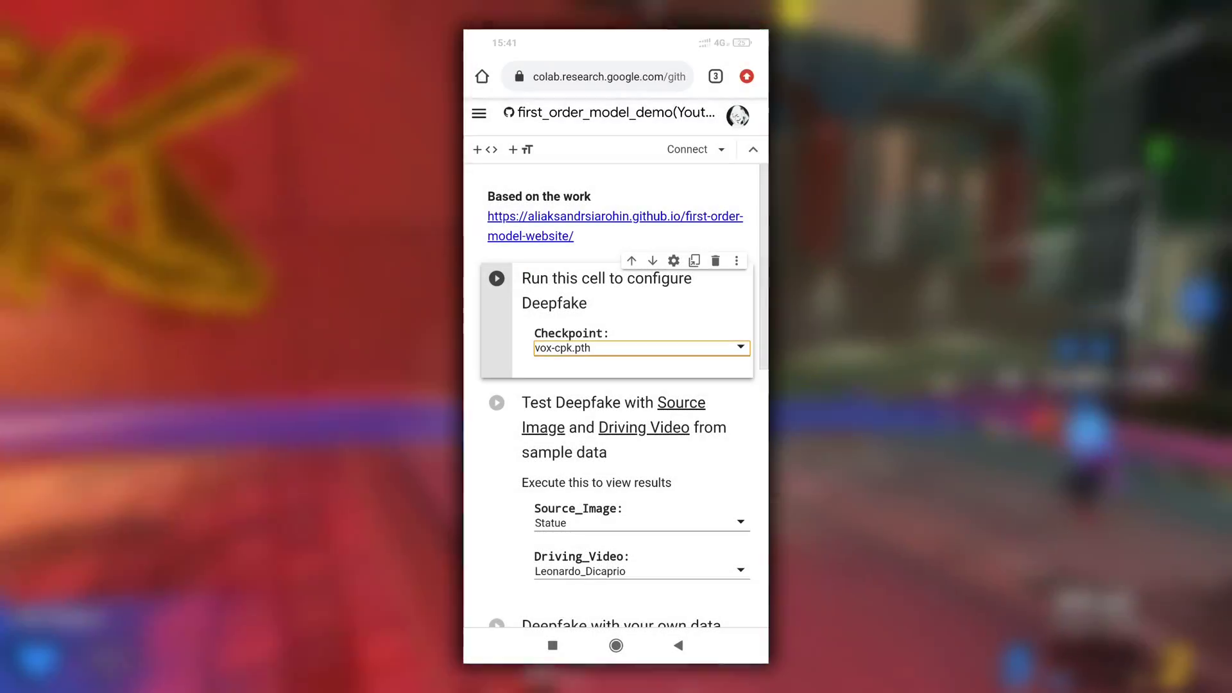
{"action": "left_click", "coordinate": [497, 278]}
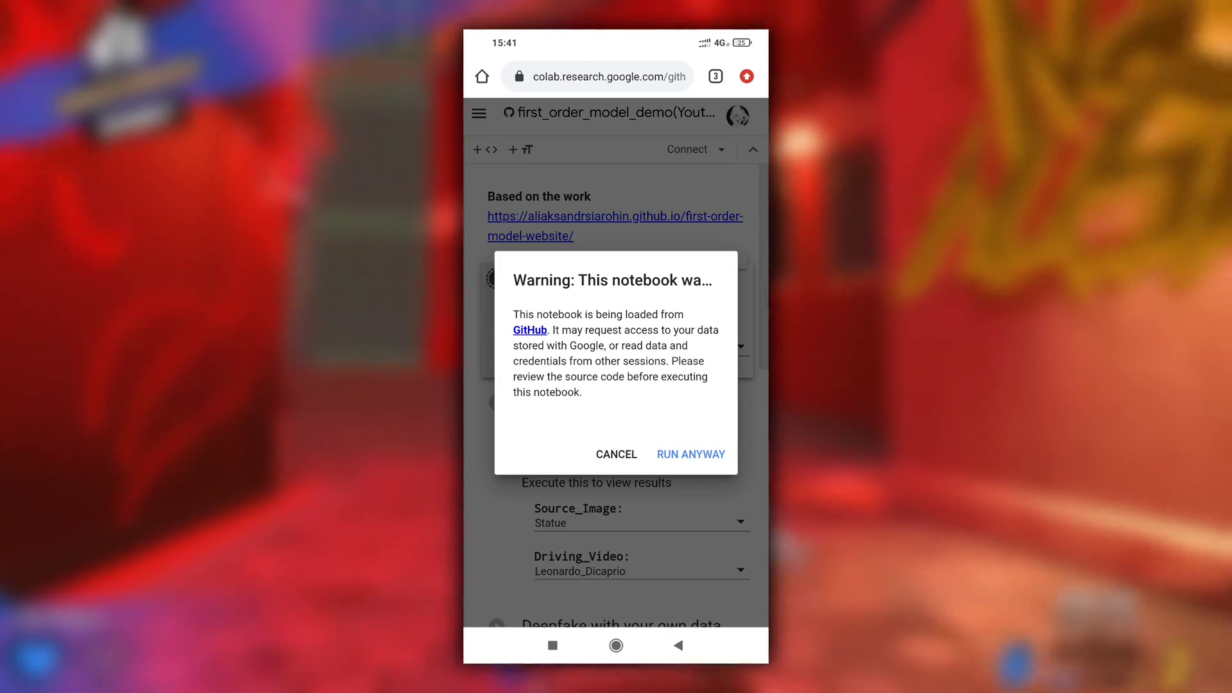
{"action": "left_click", "coordinate": [690, 454]}
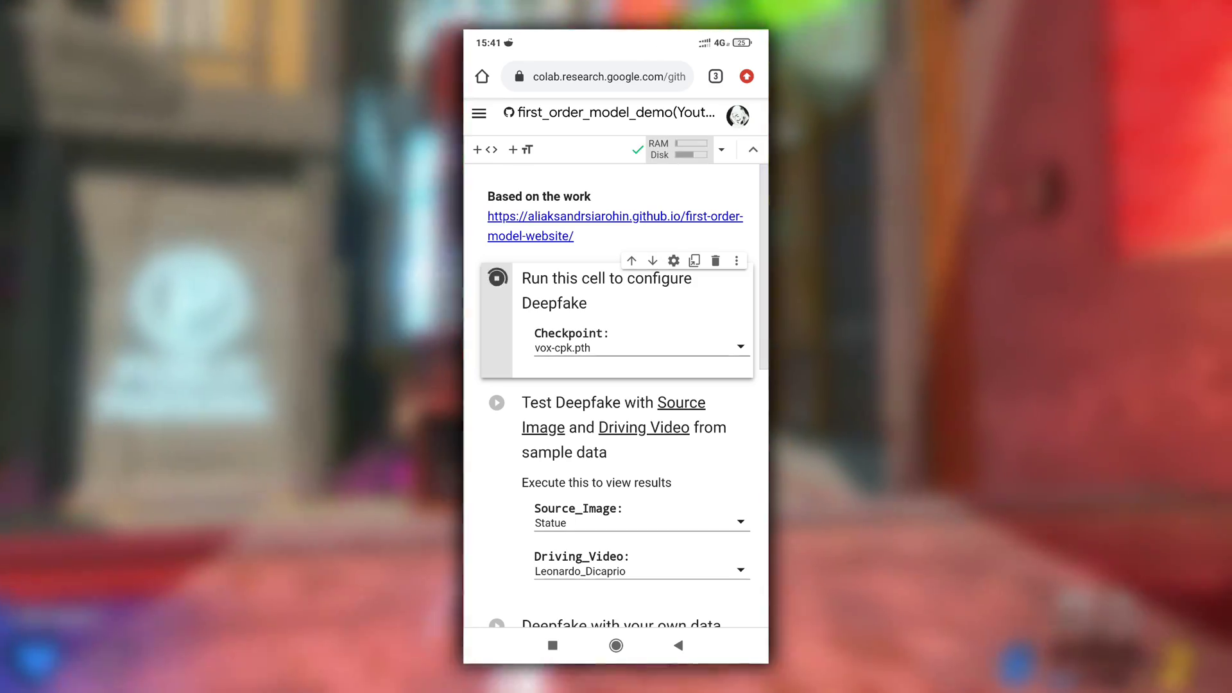
{"action": "left_click", "coordinate": [497, 277]}
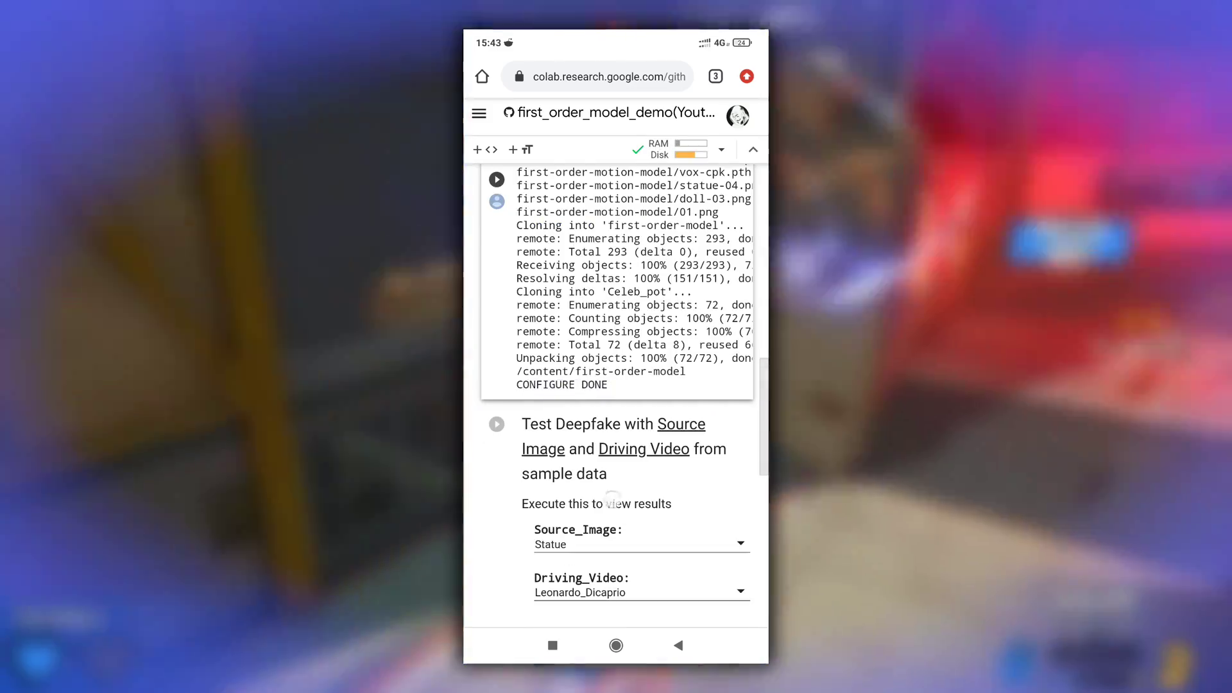
Step: Choose Mark Zuckerberg as source image and Trump as driving video, then run the sample test
{"action": "scroll", "scroll_direction": "down", "scroll_amount": 3}
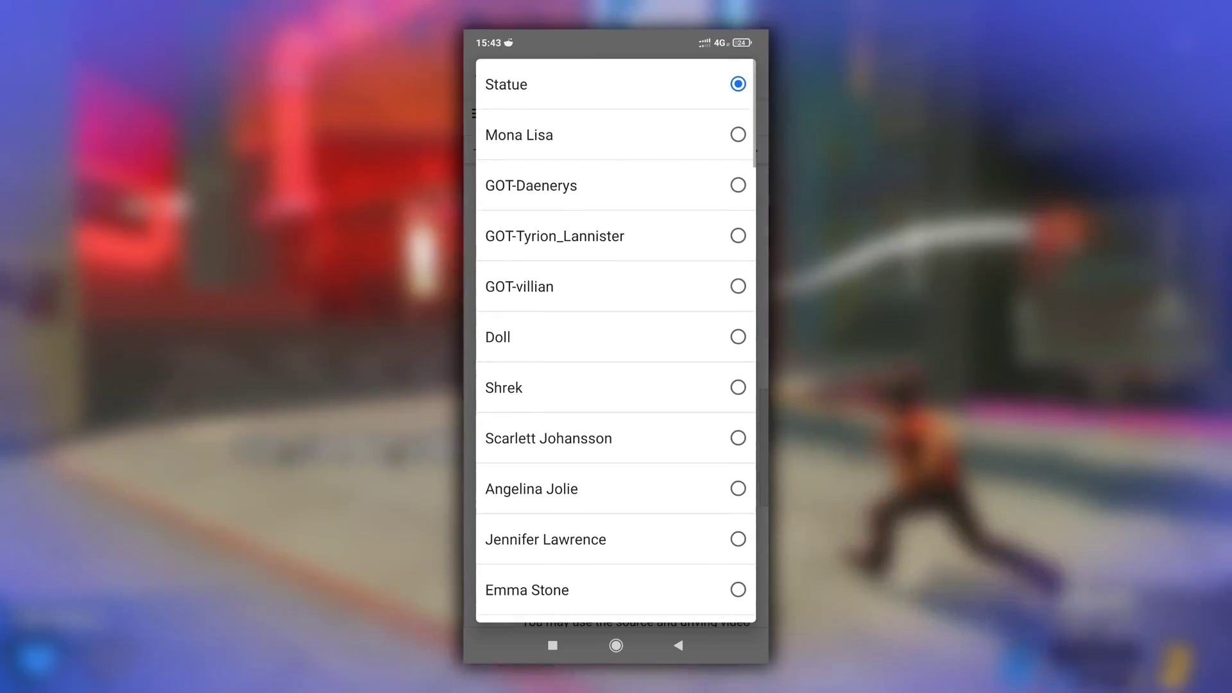
{"action": "scroll", "scroll_direction": "down", "scroll_amount": 3}
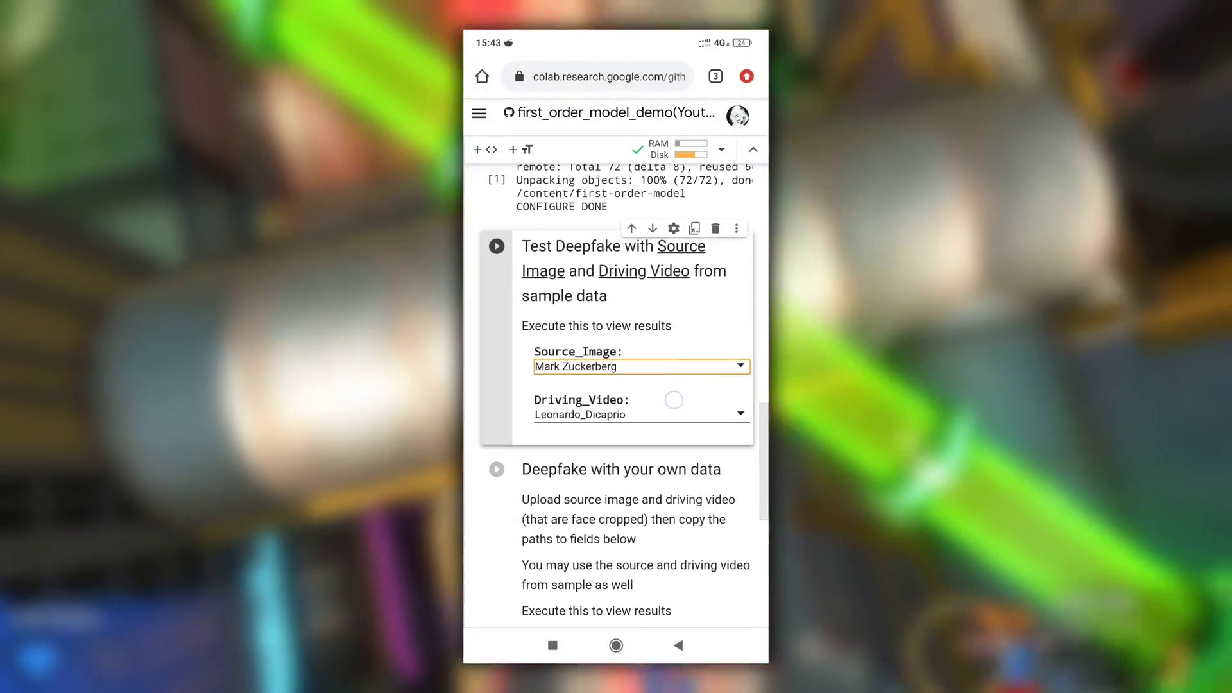
{"action": "left_click", "coordinate": [640, 414]}
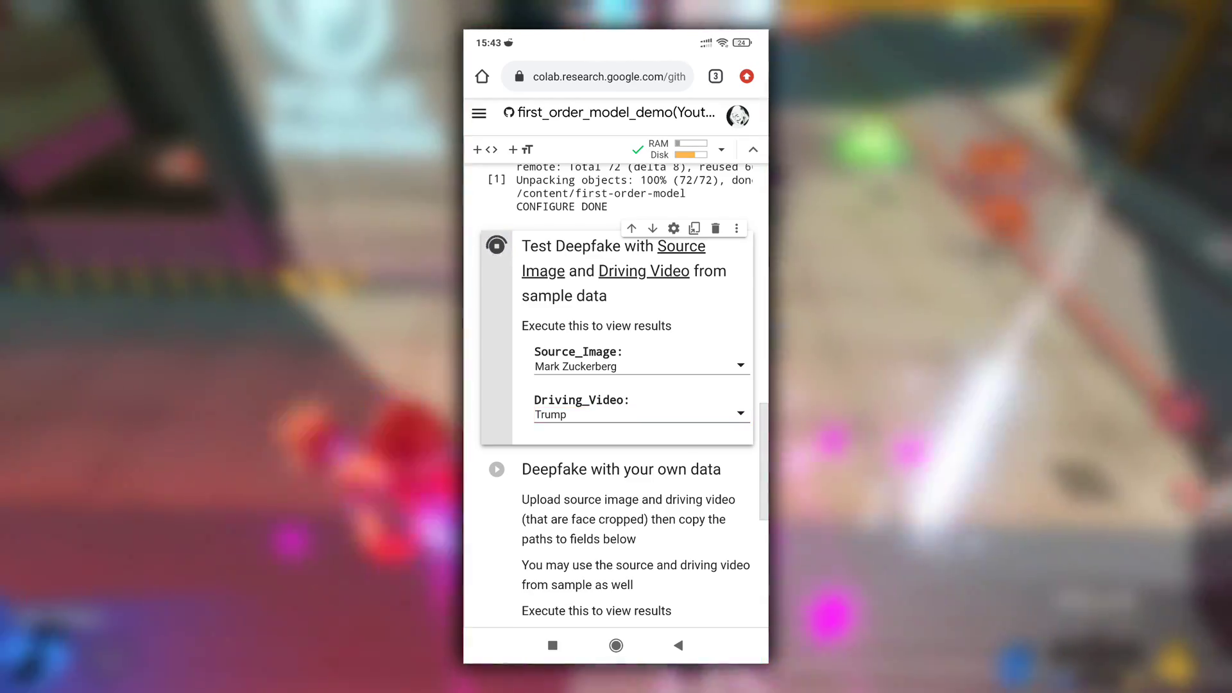
{"action": "scroll", "scroll_direction": "up", "scroll_amount": 3}
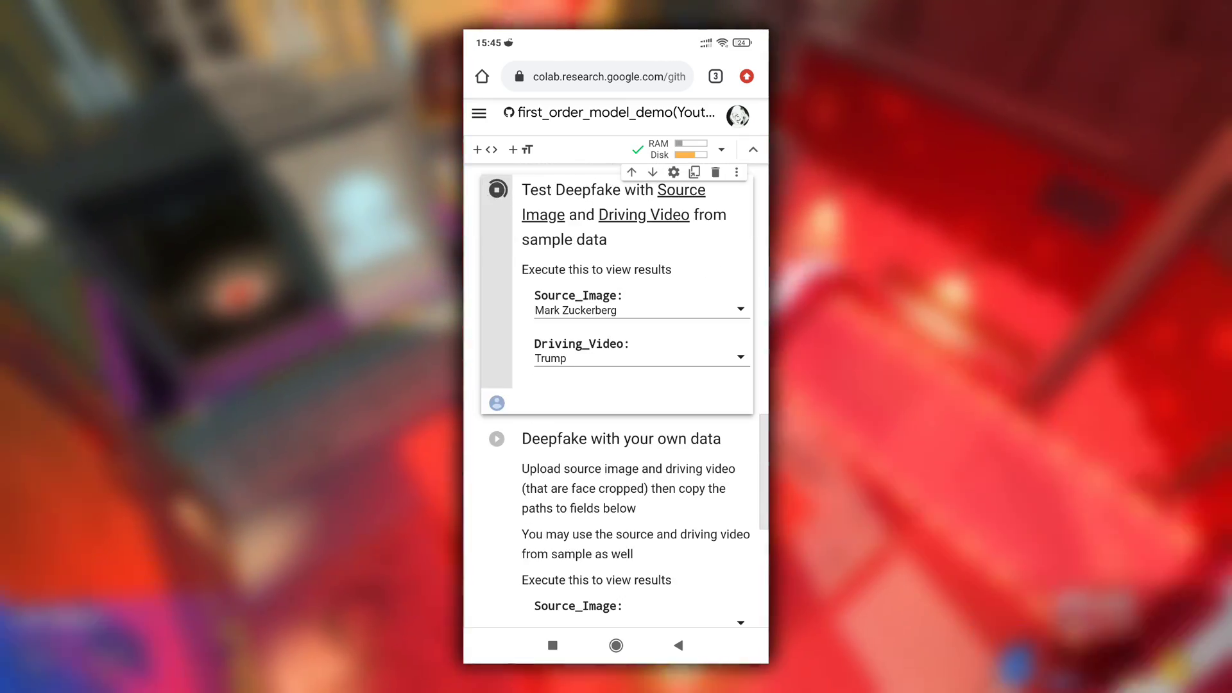
Step: Review the 211/211-frame Zuckerberg deepfake output and scroll to 'Deepfake with your own data'
{"action": "left_click", "coordinate": [496, 189]}
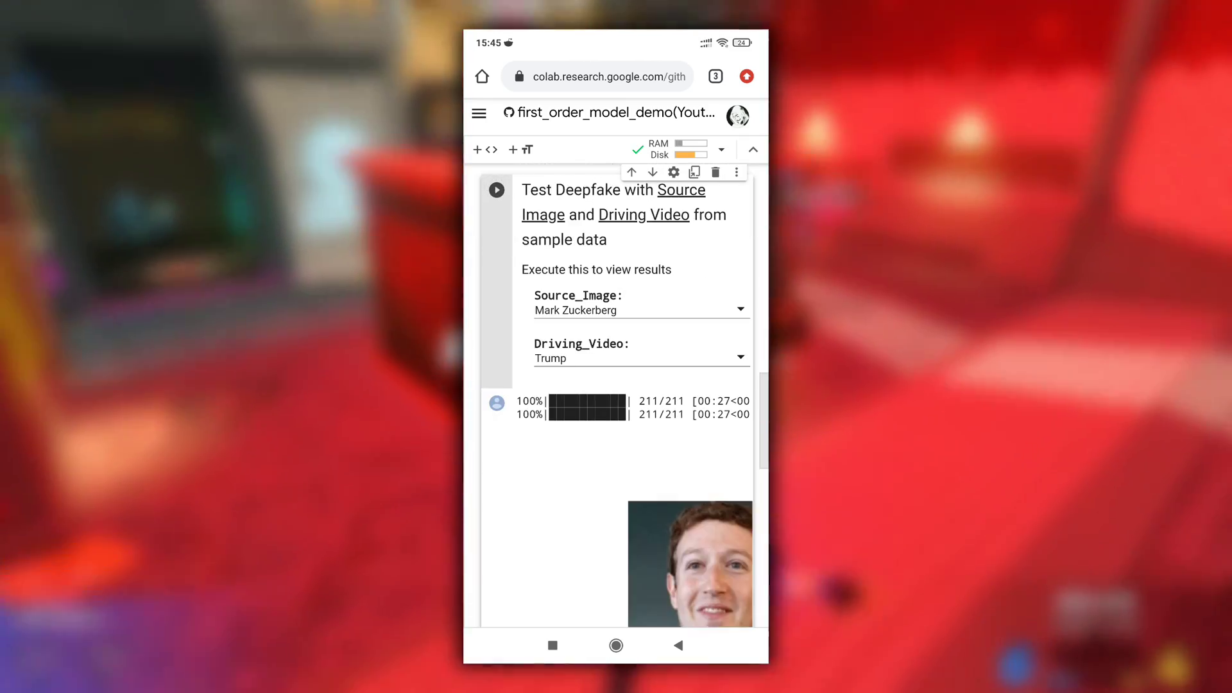
{"action": "scroll", "scroll_direction": "down", "scroll_amount": 3}
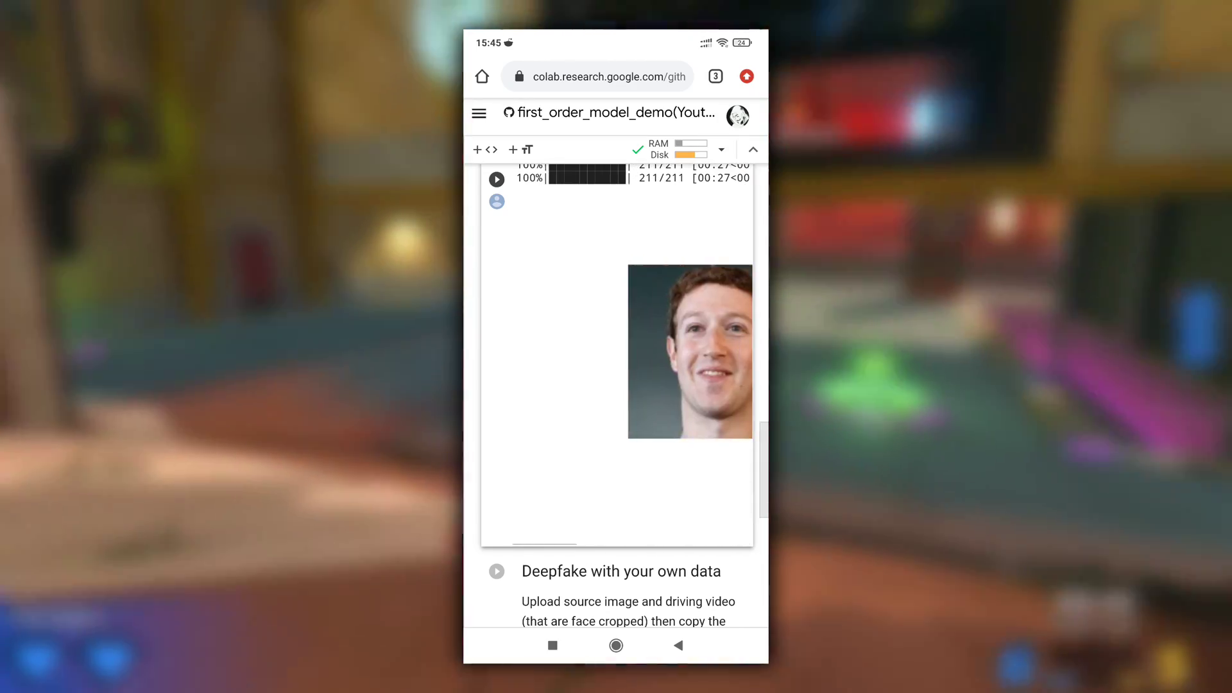
{"action": "scroll", "scroll_direction": "up", "scroll_amount": 3}
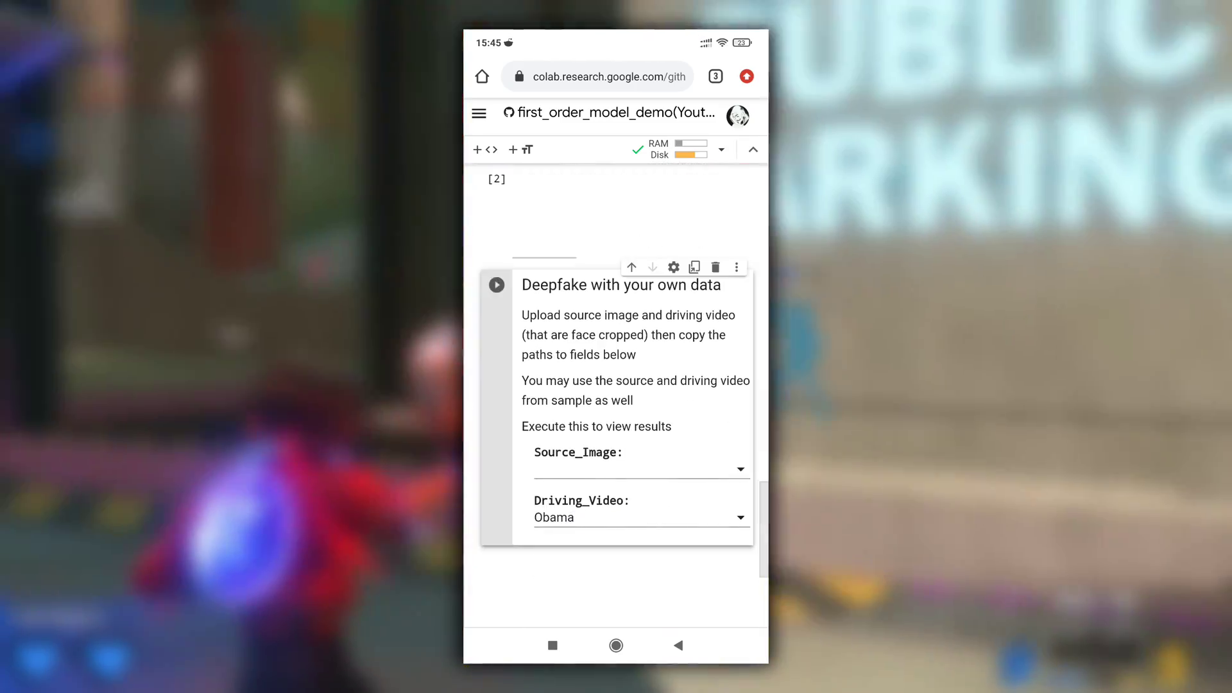
Step: Upload Robert.jpg and Elonmusk.mp4 from phone storage through the runtime file browser
{"action": "left_click", "coordinate": [636, 469]}
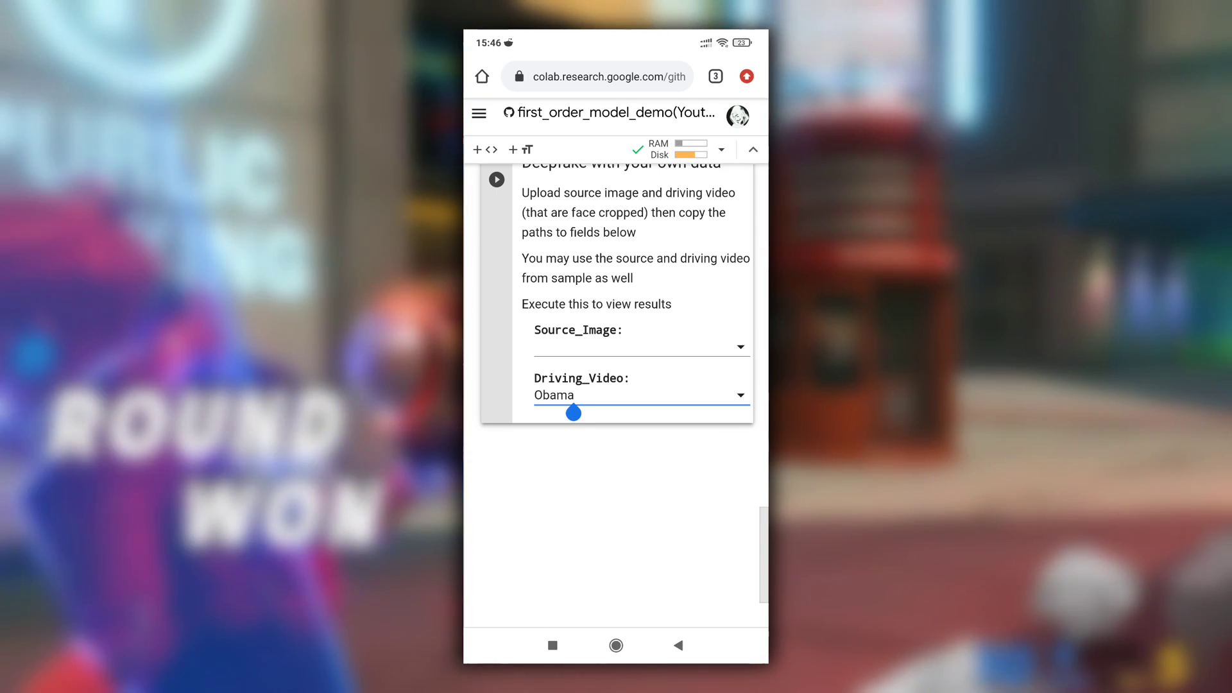
{"action": "left_click", "coordinate": [478, 112]}
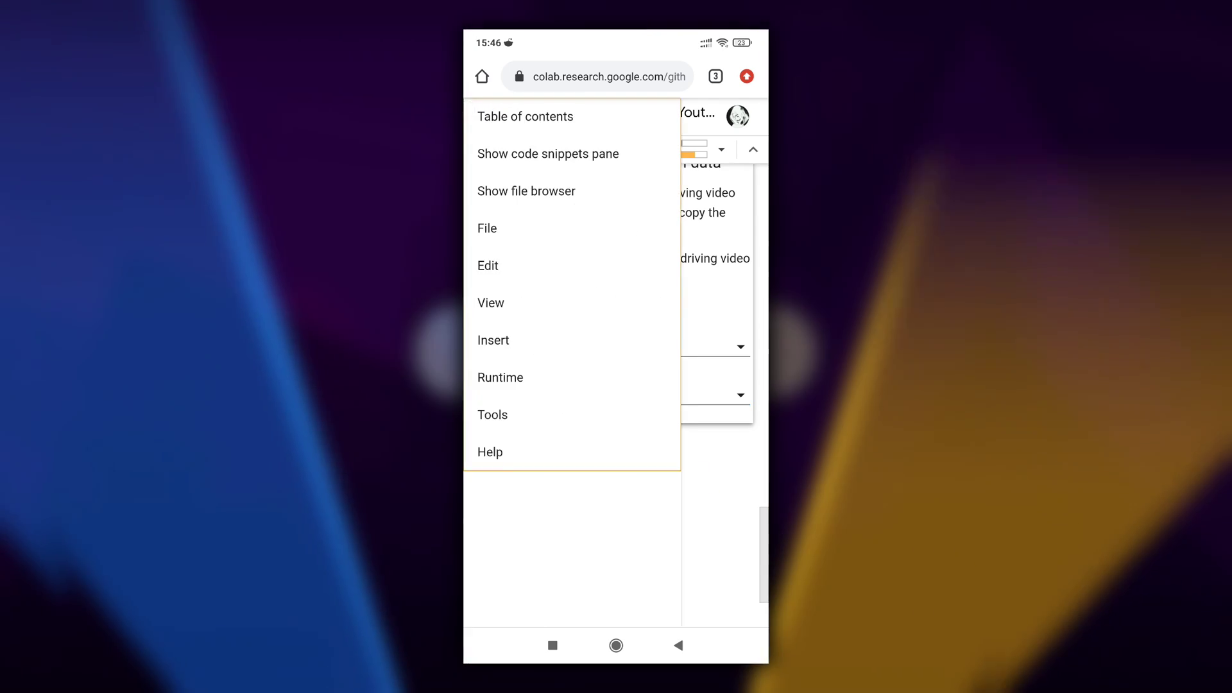
{"action": "left_click", "coordinate": [525, 191]}
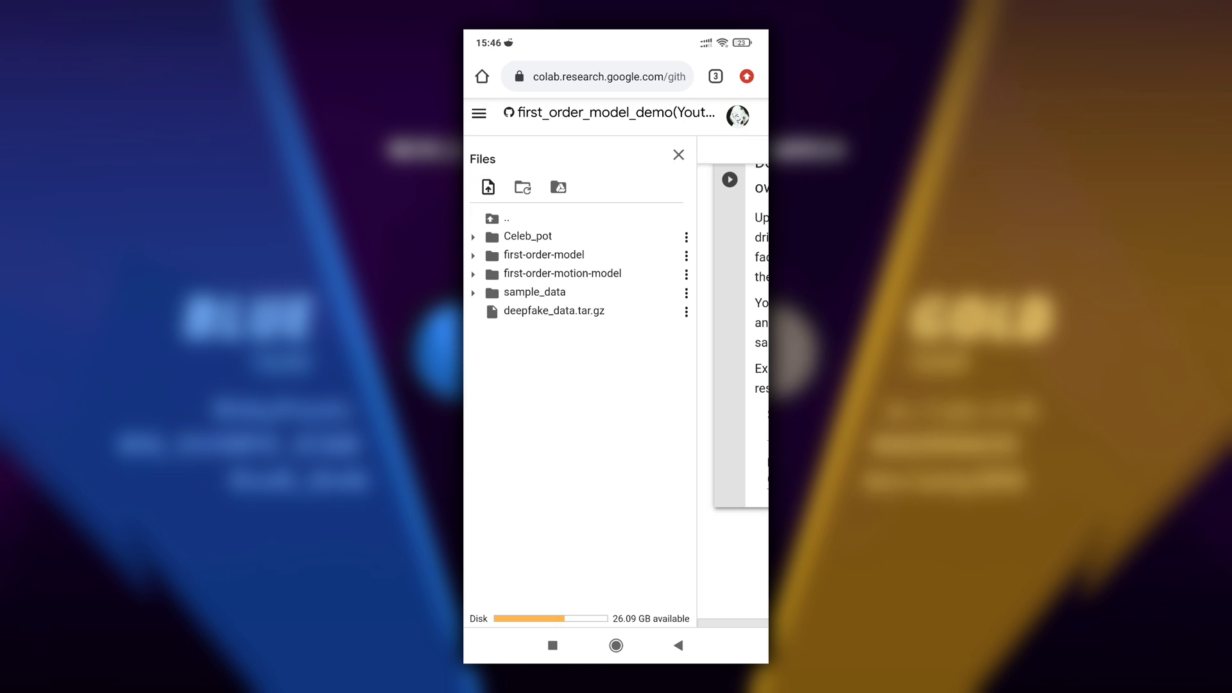
{"action": "left_click", "coordinate": [486, 187]}
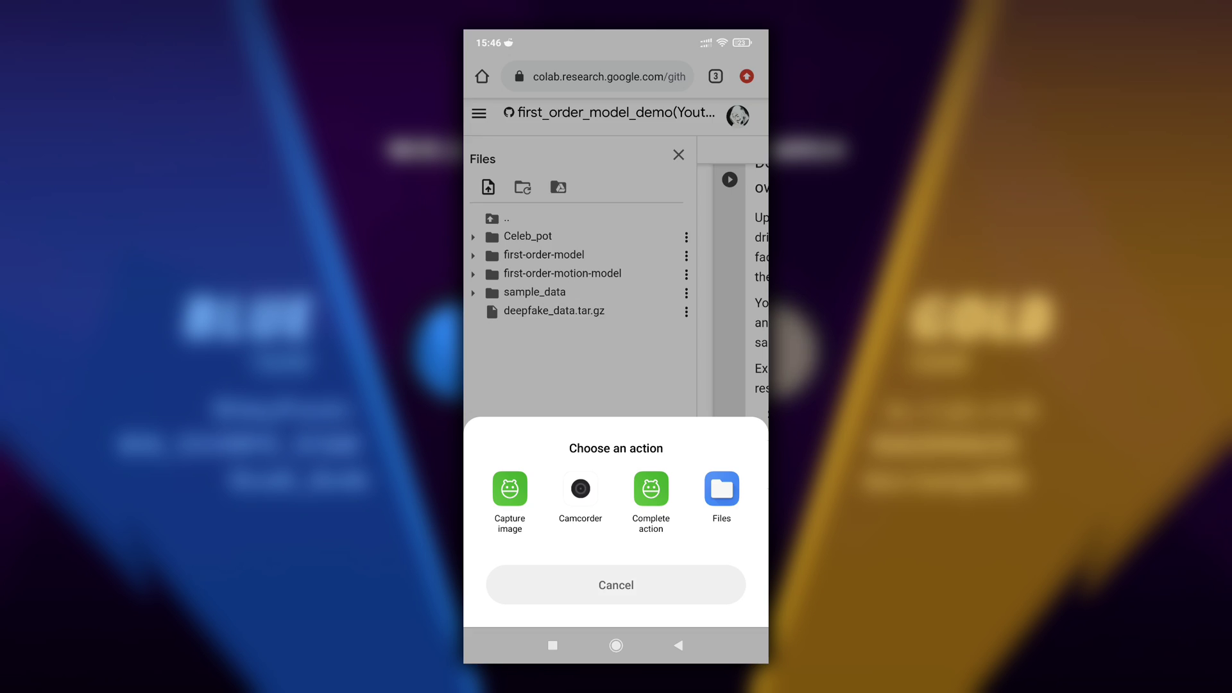
{"action": "left_click", "coordinate": [720, 488]}
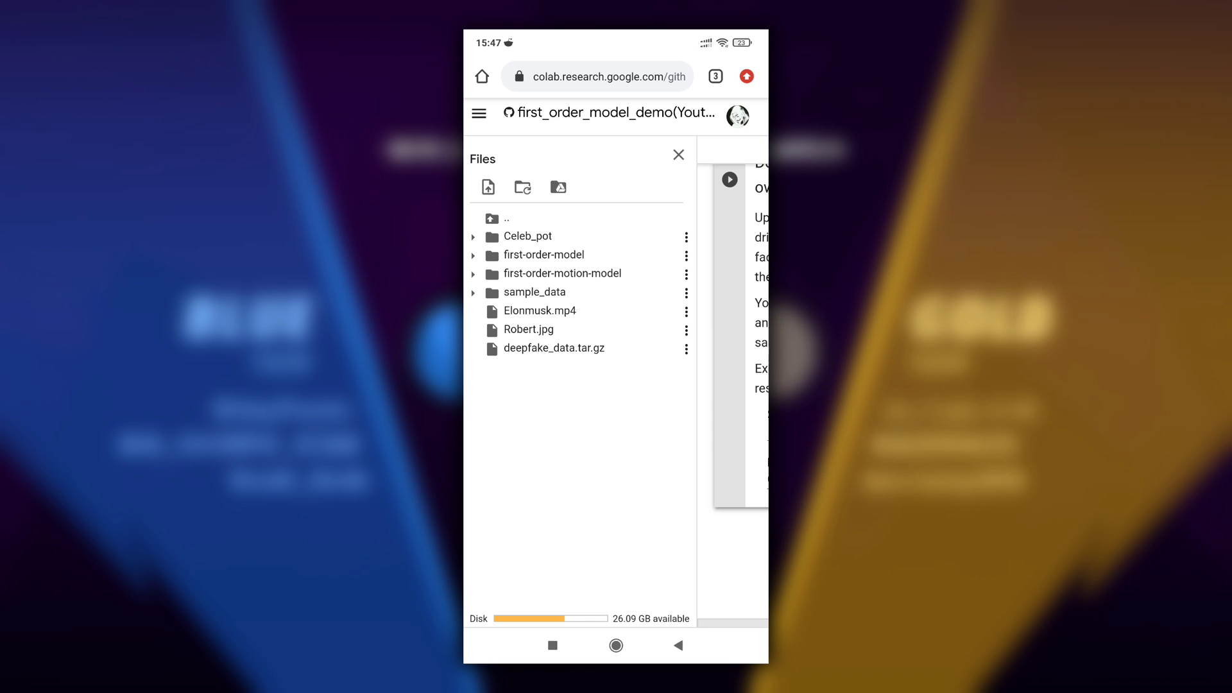
{"action": "left_click", "coordinate": [685, 329]}
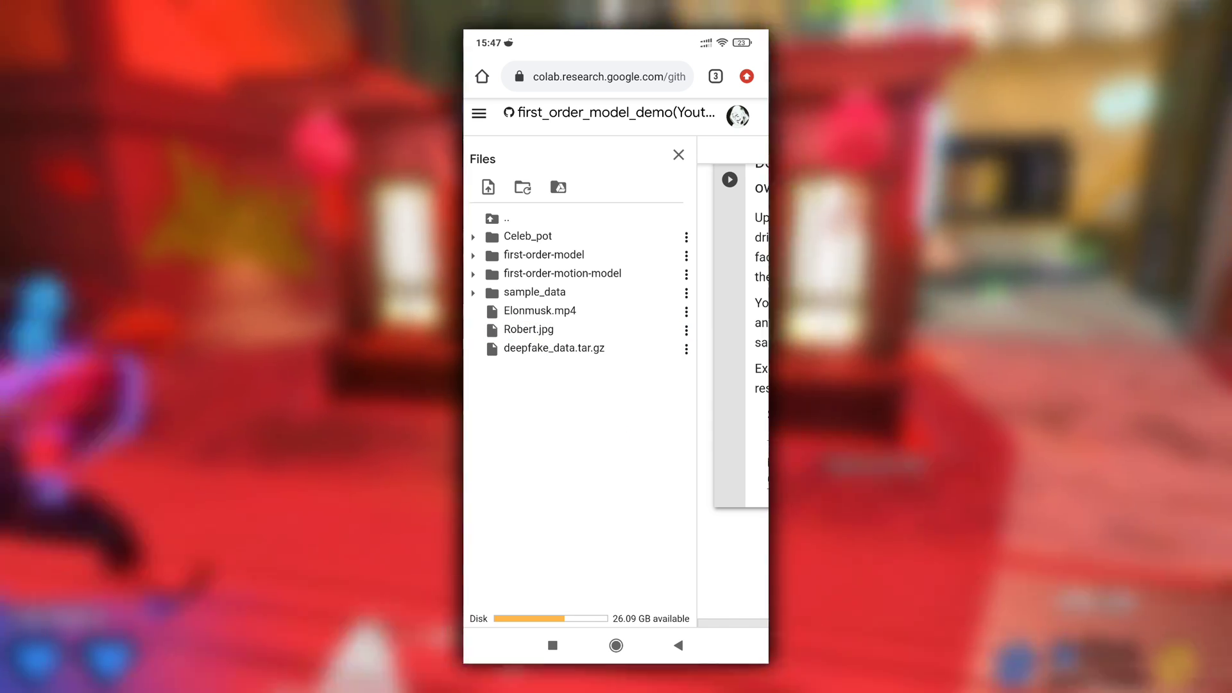
Step: Set Source_Image to /content/Robert.jpg and Driving_Video to /content/Elonmusk.mp4, then run the cell
{"action": "scroll", "scroll_direction": "down", "scroll_amount": 3}
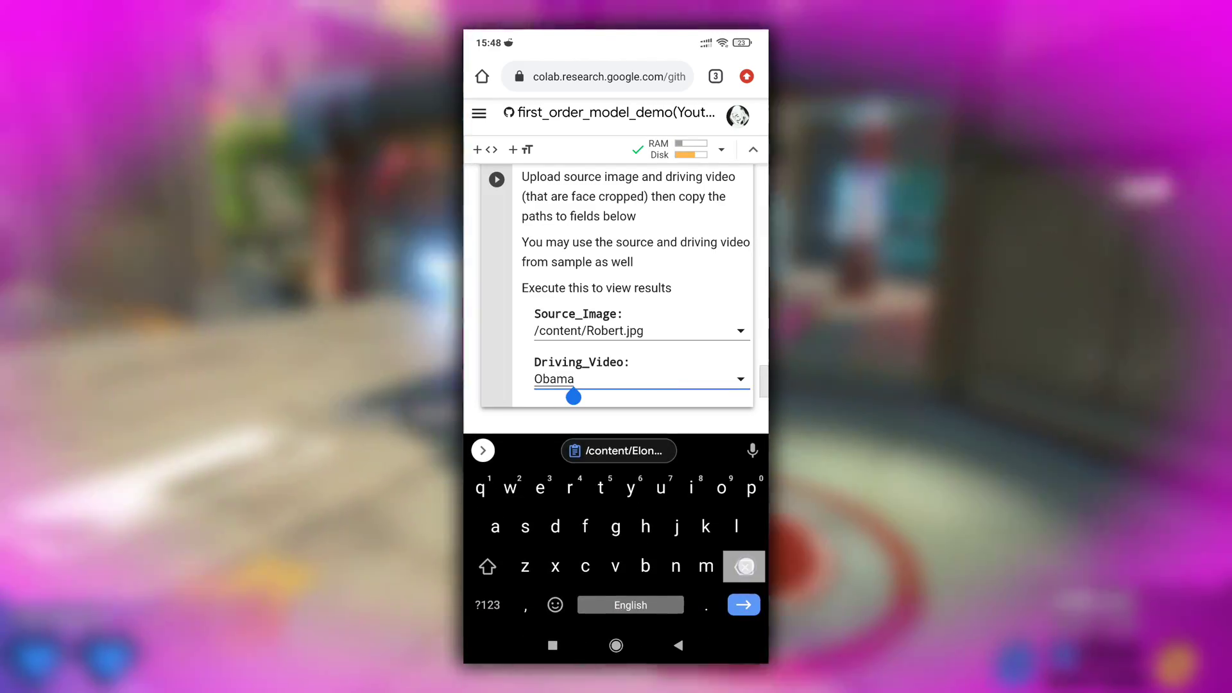
{"action": "left_click", "coordinate": [617, 450]}
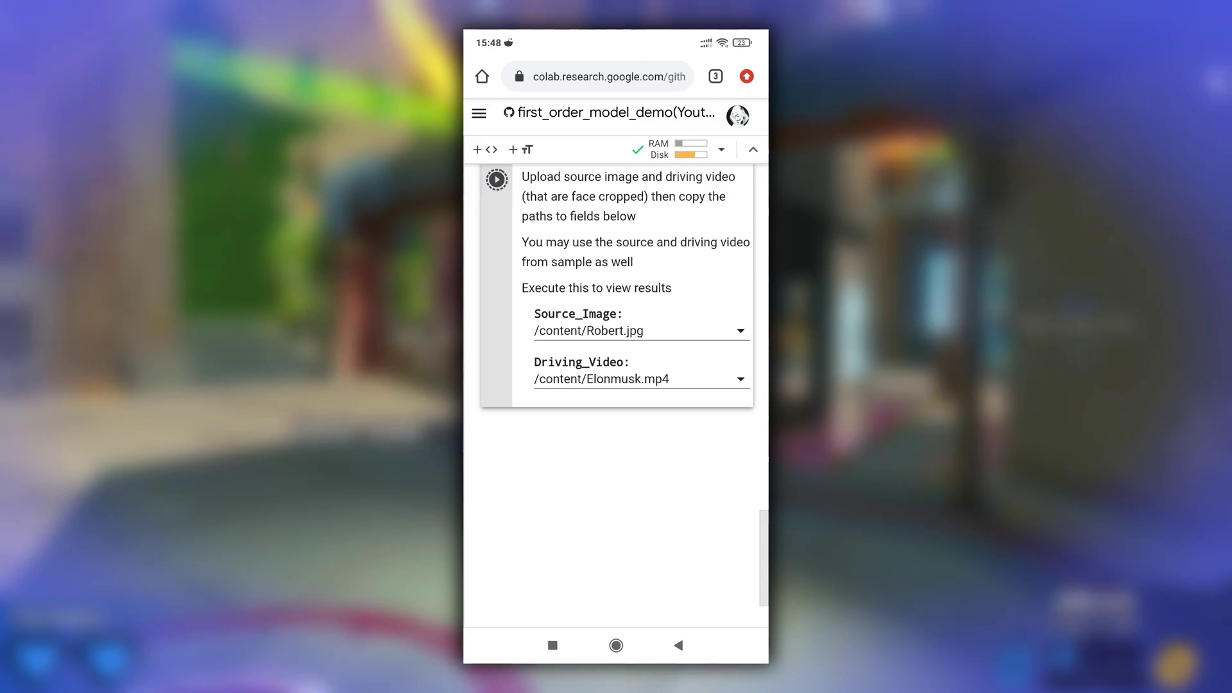
{"action": "left_click", "coordinate": [496, 179]}
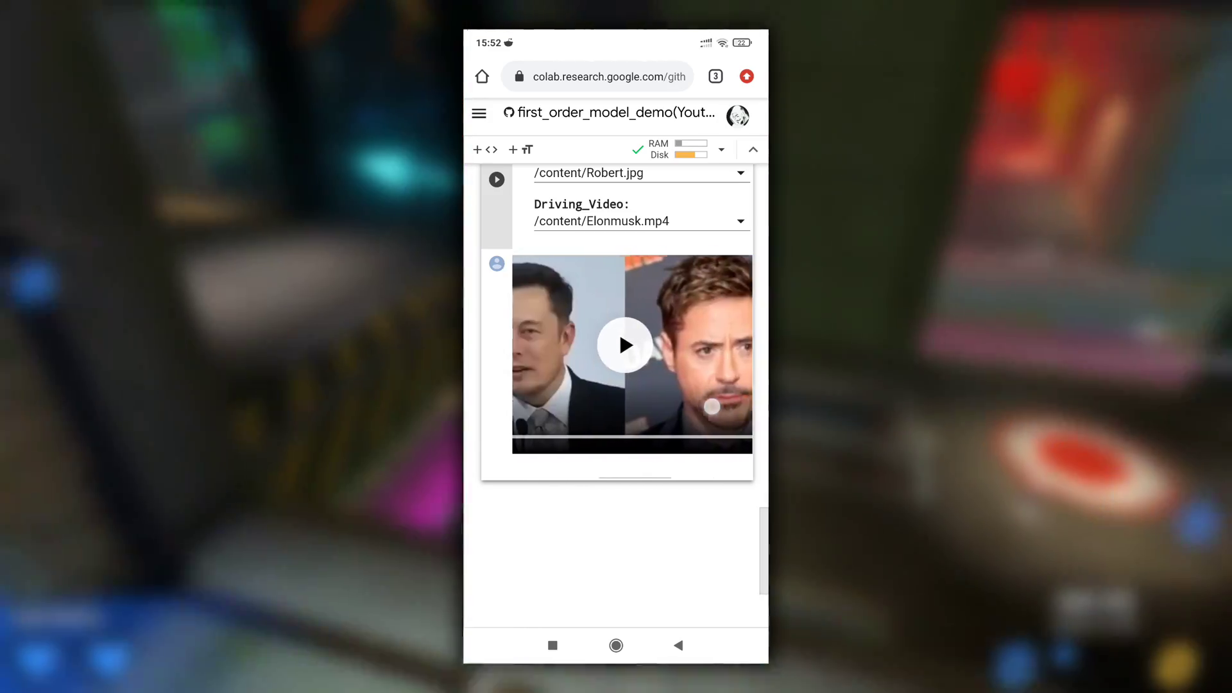
Step: Play the Robert deepfake driven by Elon Musk from the start, then choose Download
{"action": "left_click", "coordinate": [624, 343]}
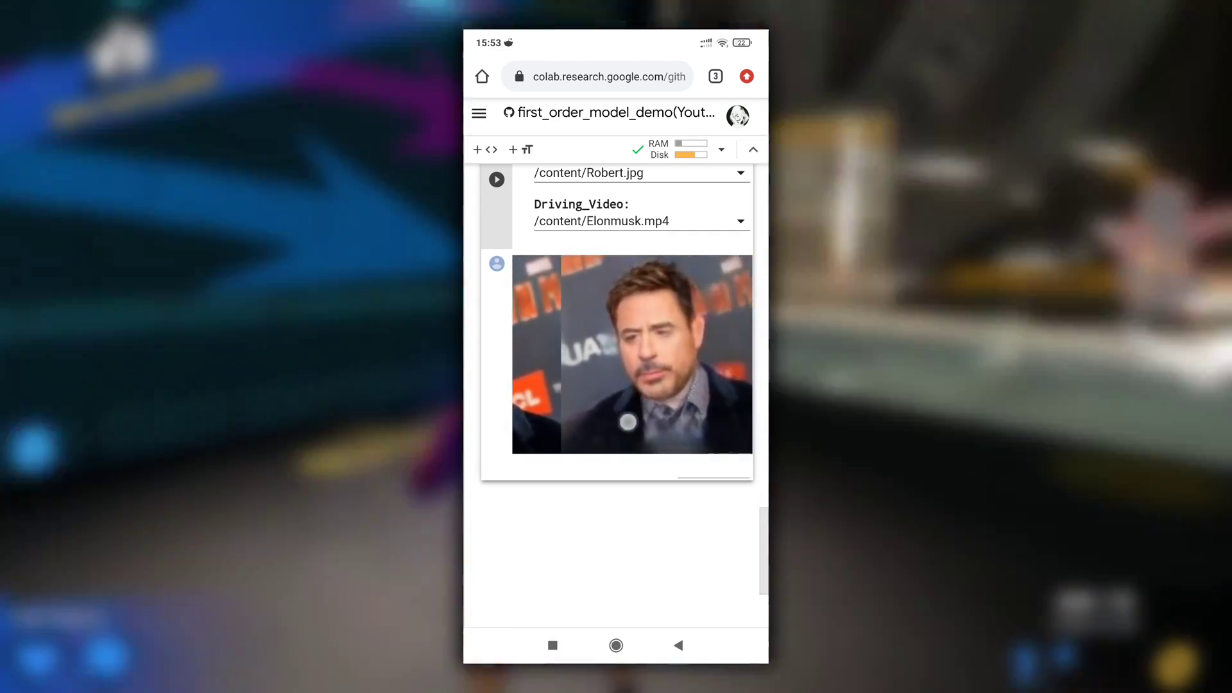
{"action": "left_click", "coordinate": [631, 353]}
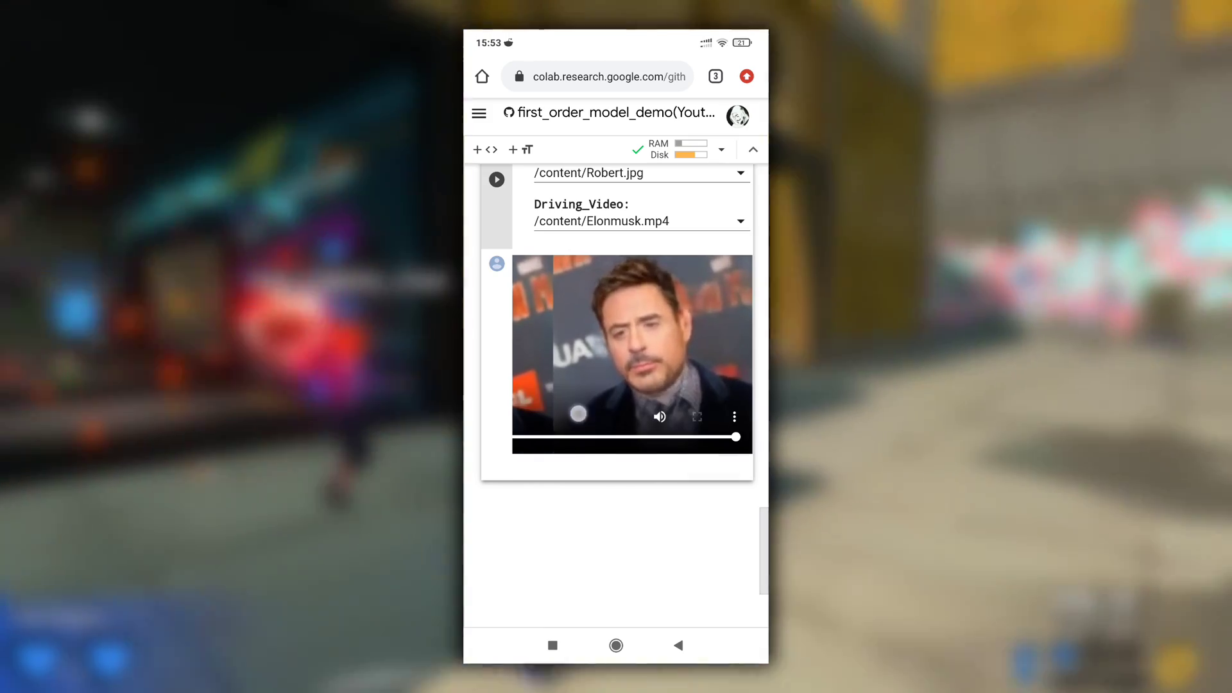
{"action": "left_click", "coordinate": [630, 347]}
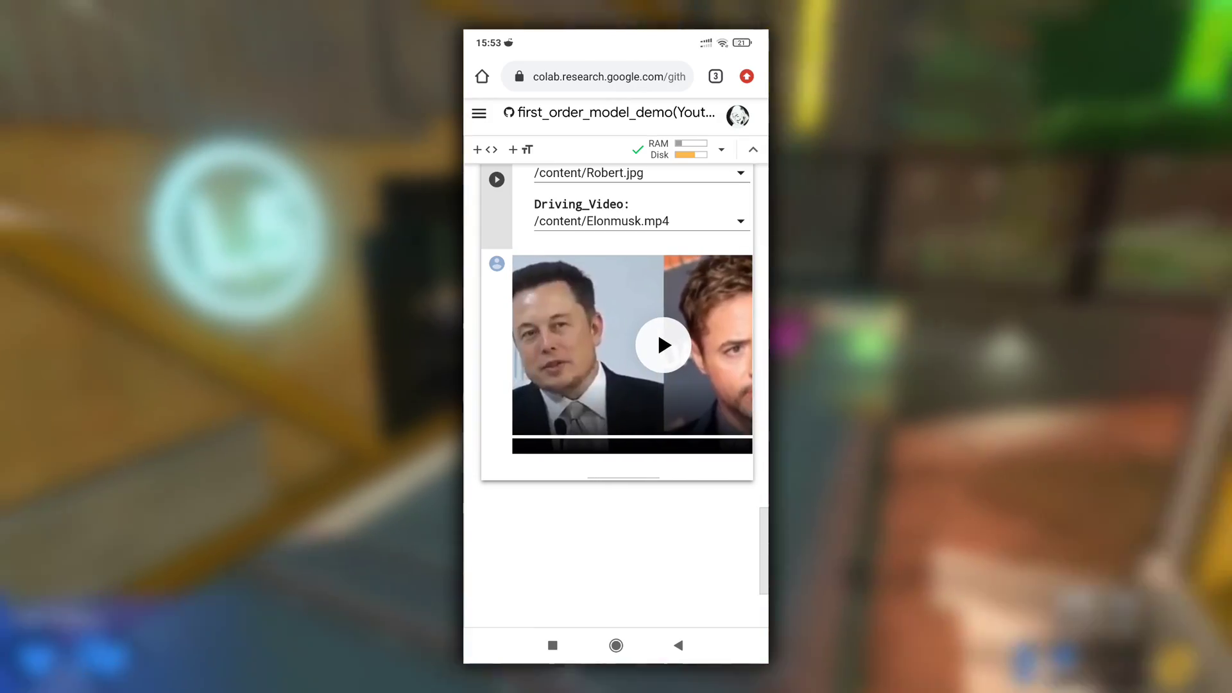
{"action": "left_click", "coordinate": [662, 344]}
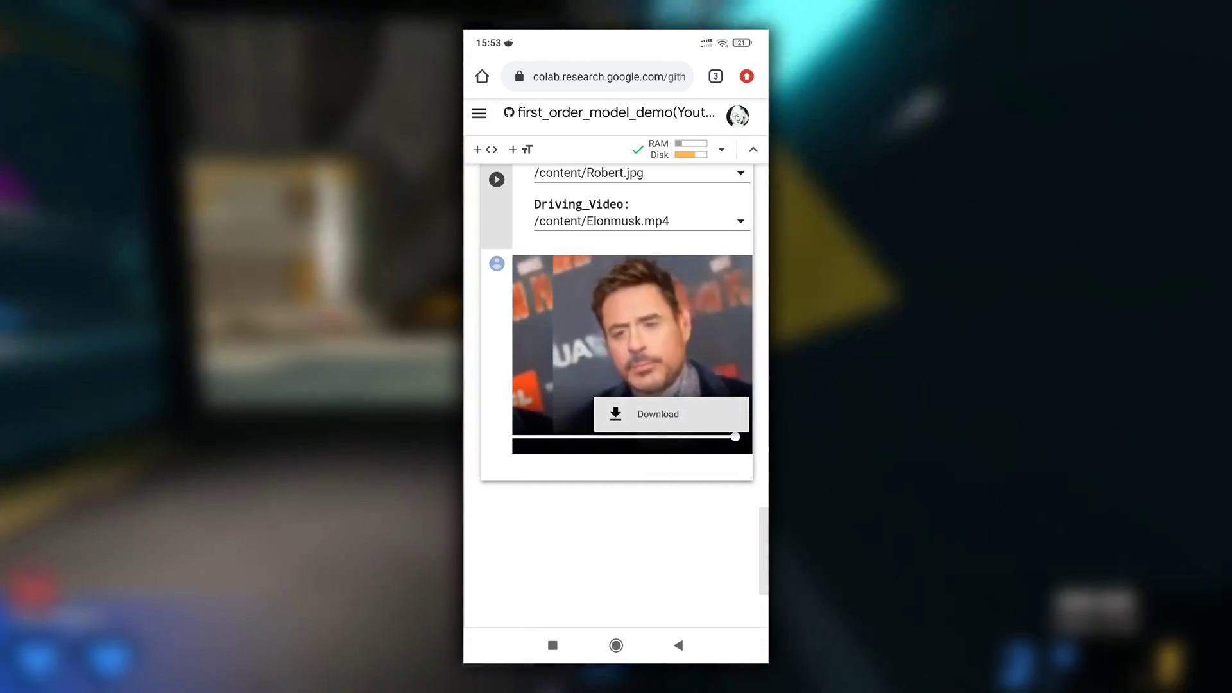
{"action": "left_click", "coordinate": [478, 113]}
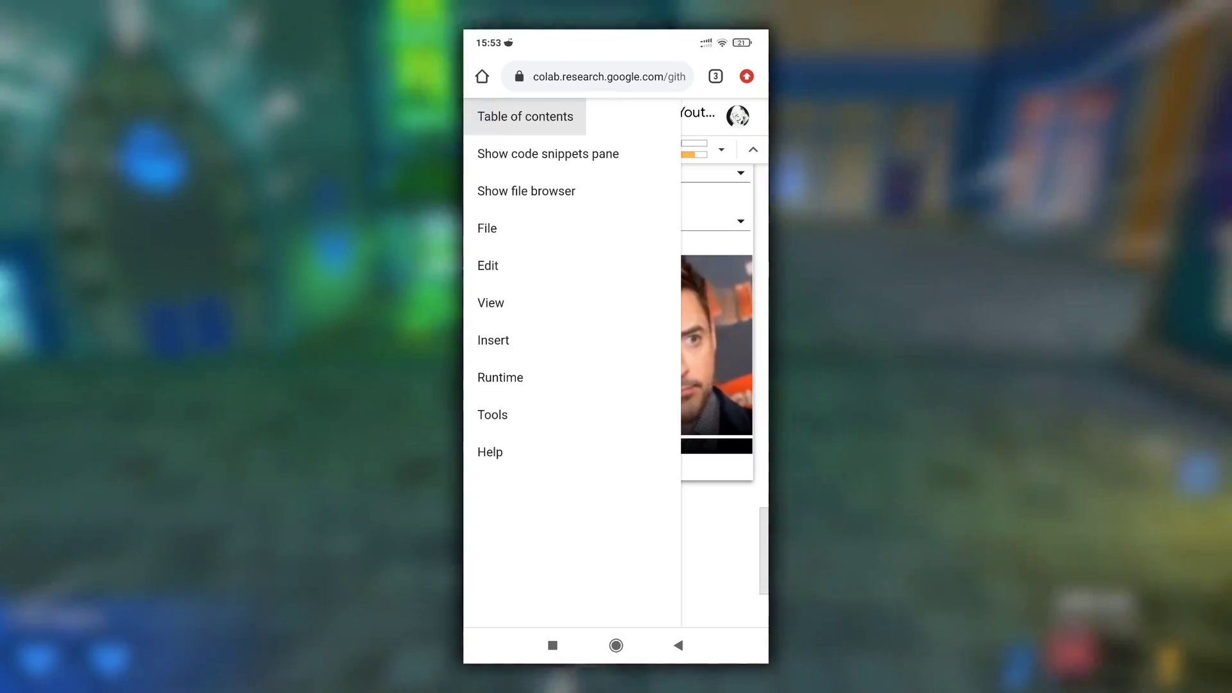
{"action": "left_click", "coordinate": [526, 192]}
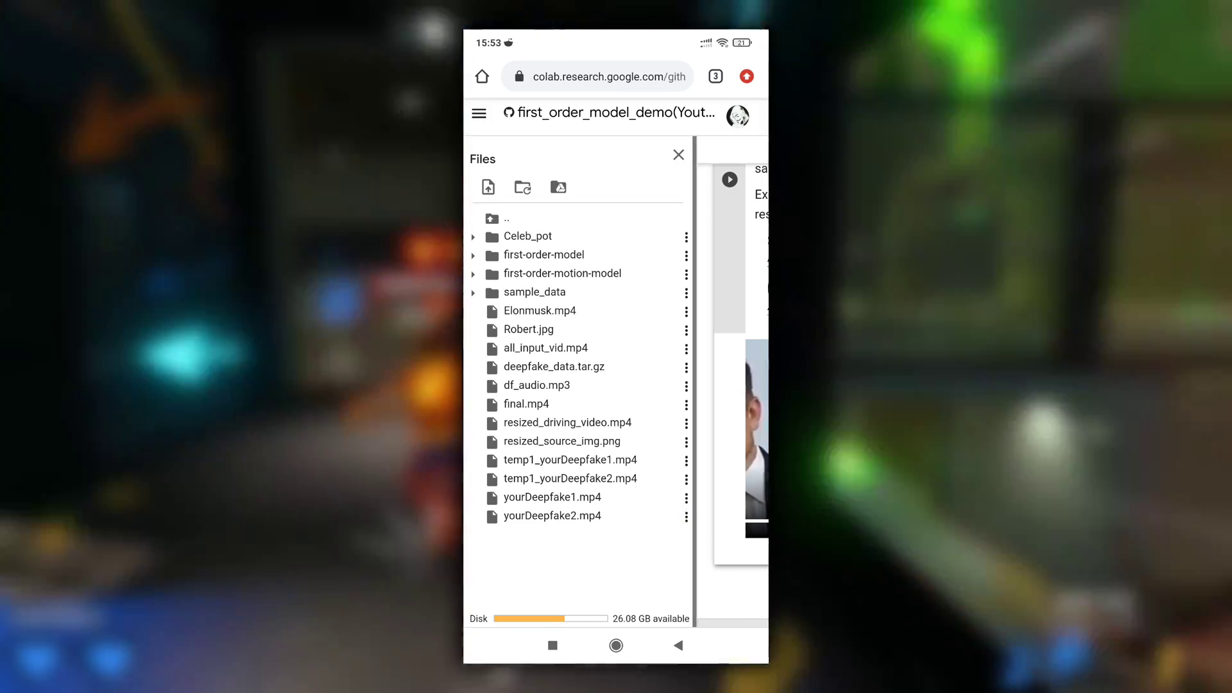
{"action": "left_click", "coordinate": [478, 113]}
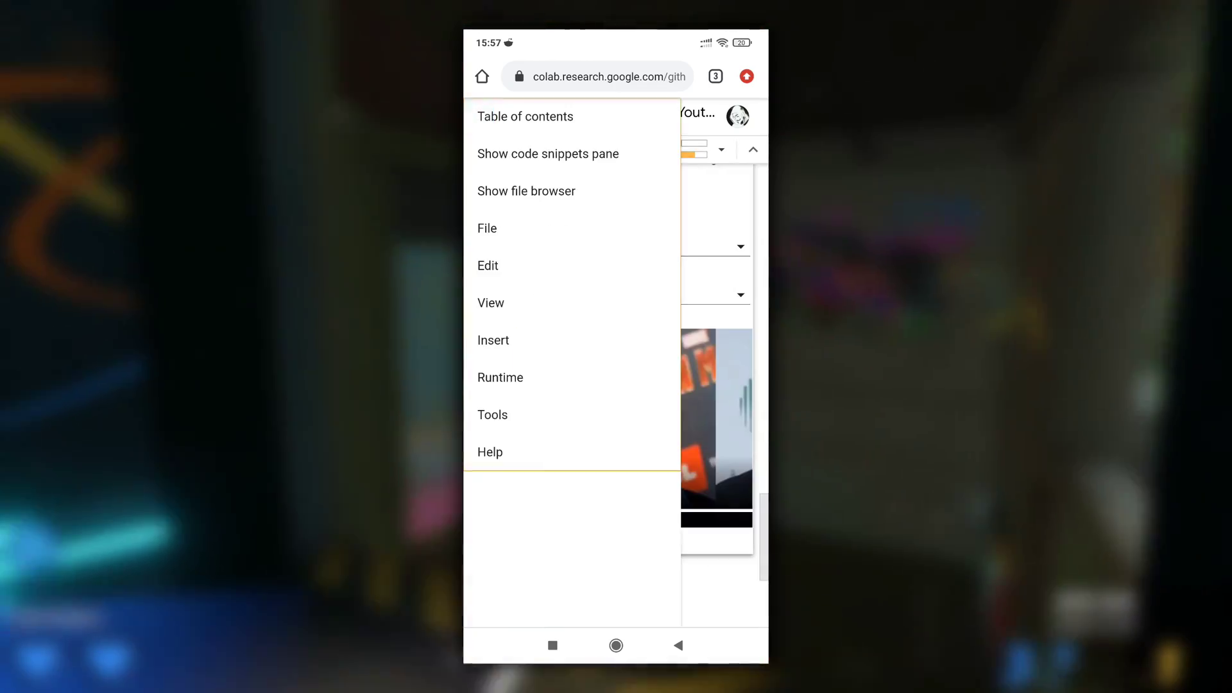
Step: Choose Factory reset runtime from the Runtime options and confirm with YES
{"action": "left_click", "coordinate": [499, 377]}
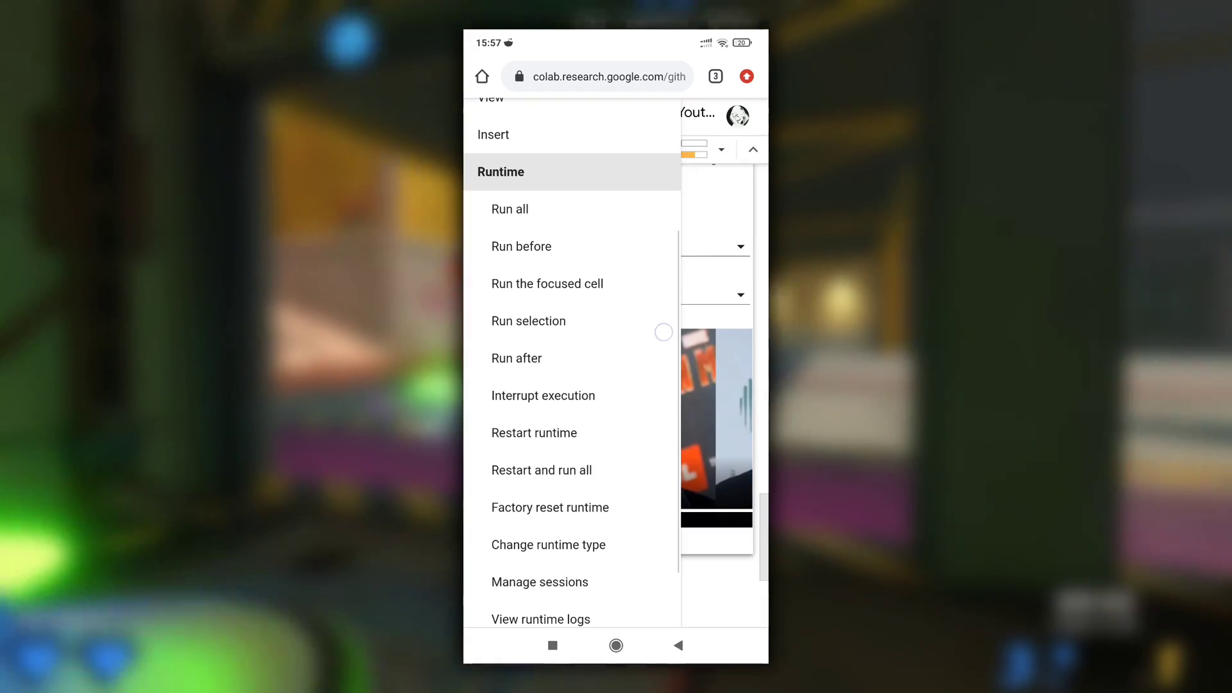
{"action": "scroll", "scroll_direction": "down", "scroll_amount": 3}
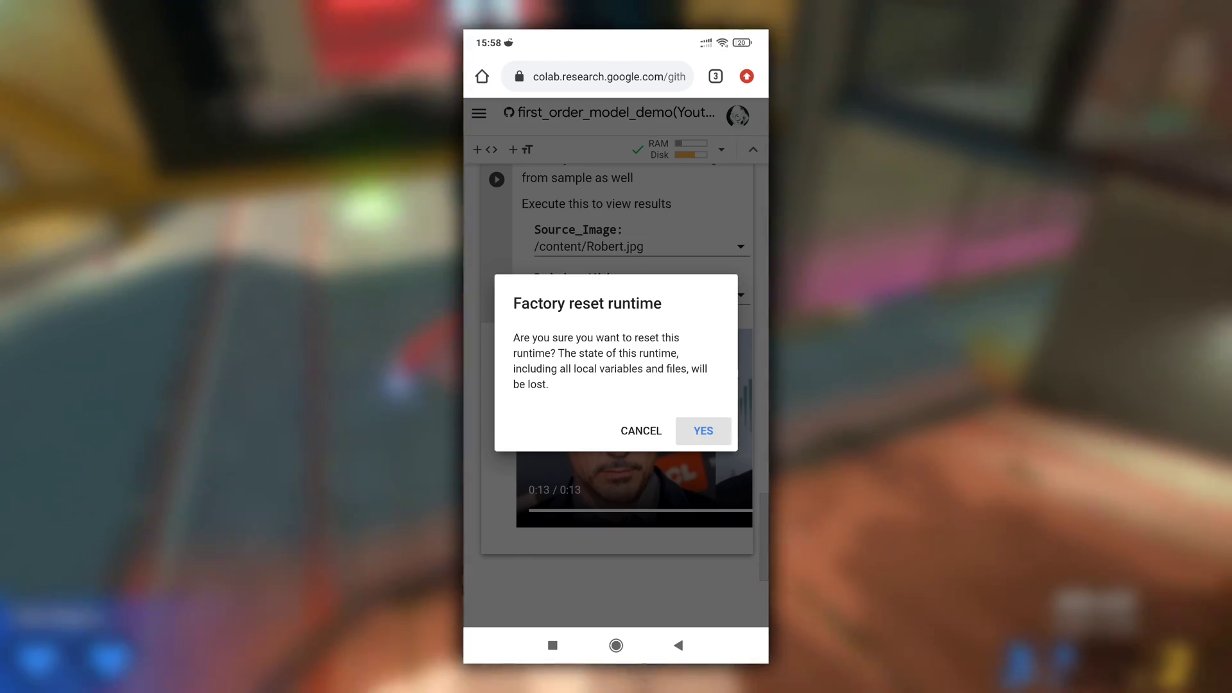
{"action": "left_click", "coordinate": [701, 430]}
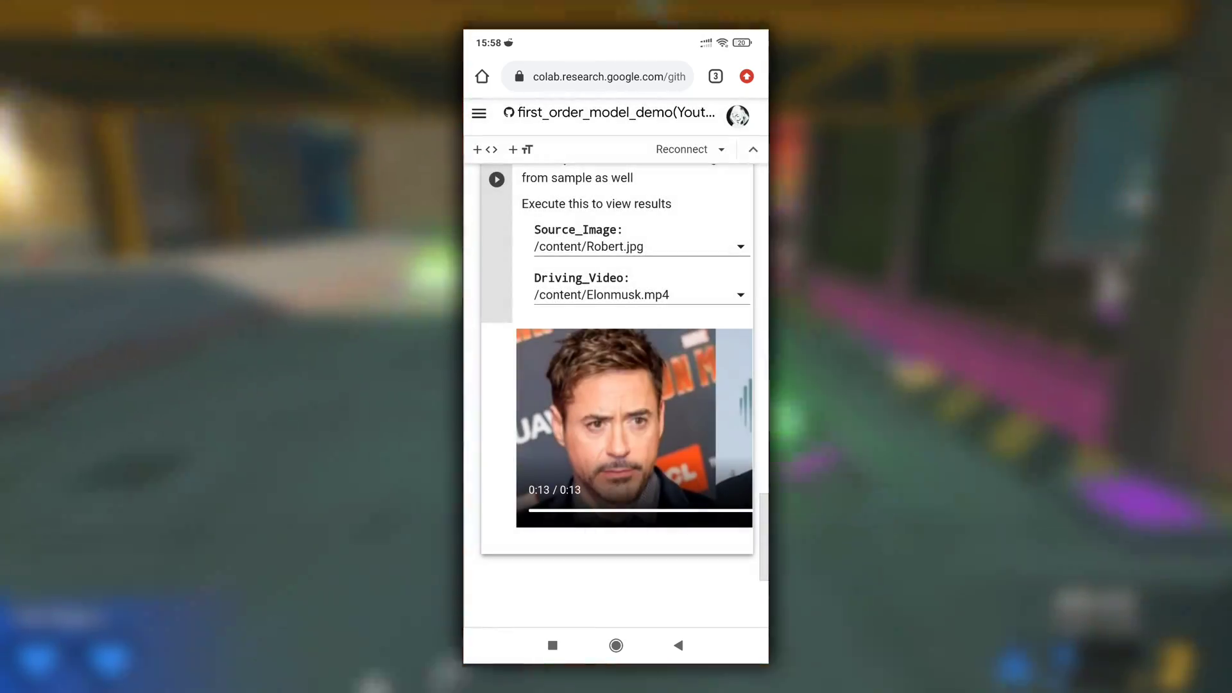
{"action": "scroll", "scroll_direction": "up", "scroll_amount": 3}
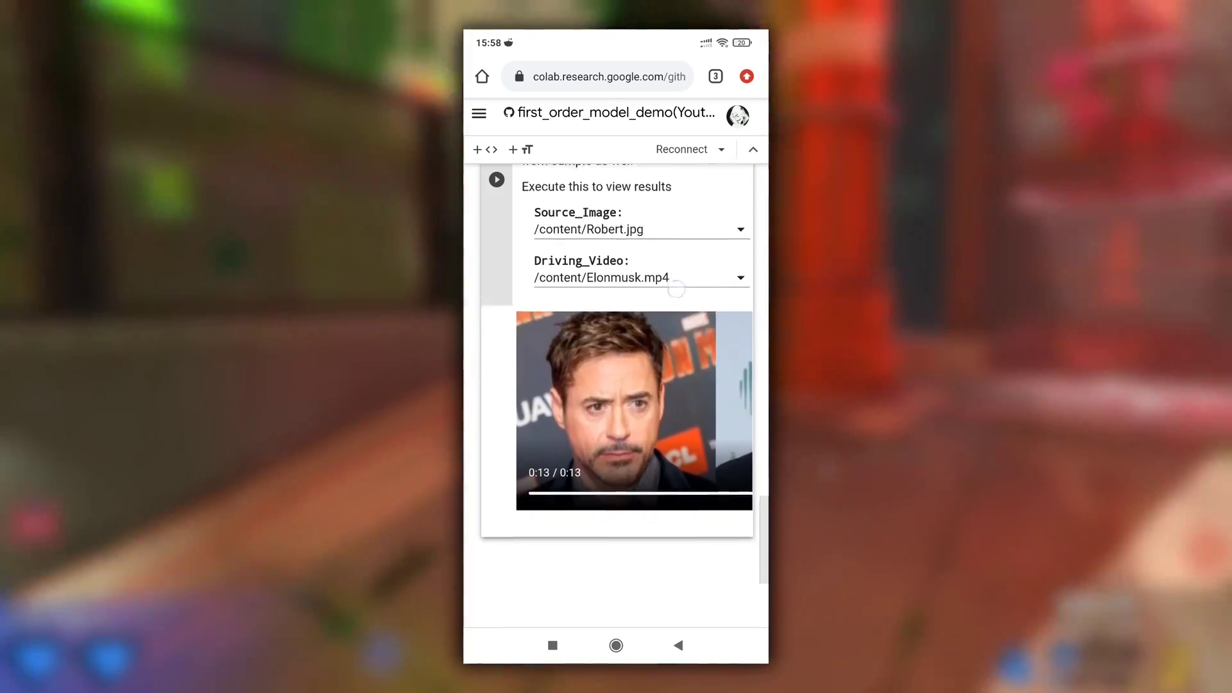